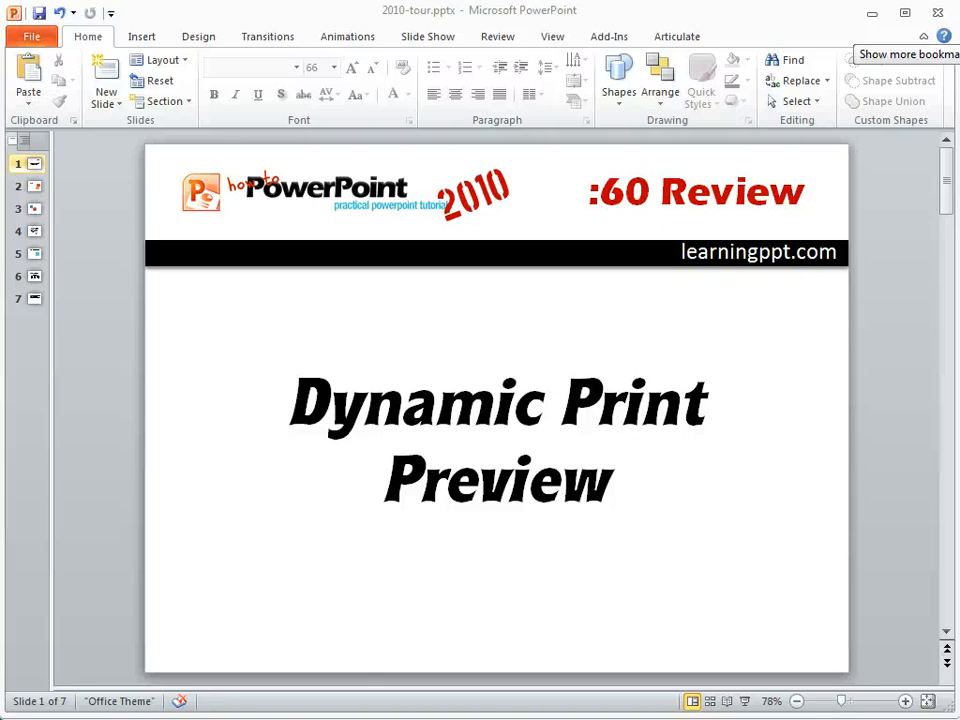
mouse_move(528, 578)
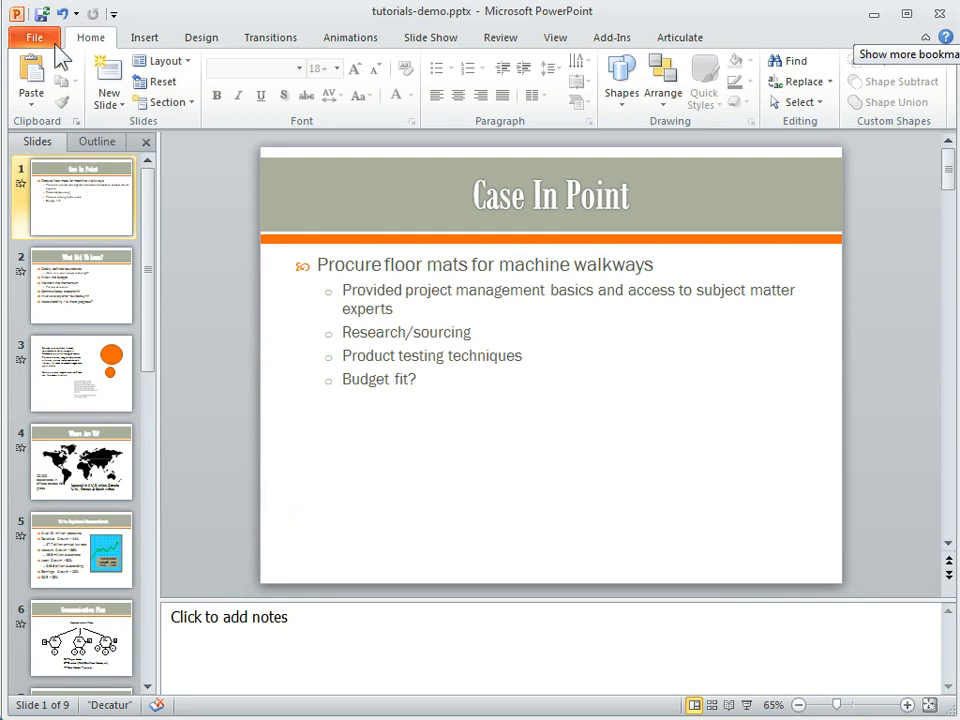
Step: Show the Backstage print preview and page through the three-per-page handout, returning to page one
click(34, 36)
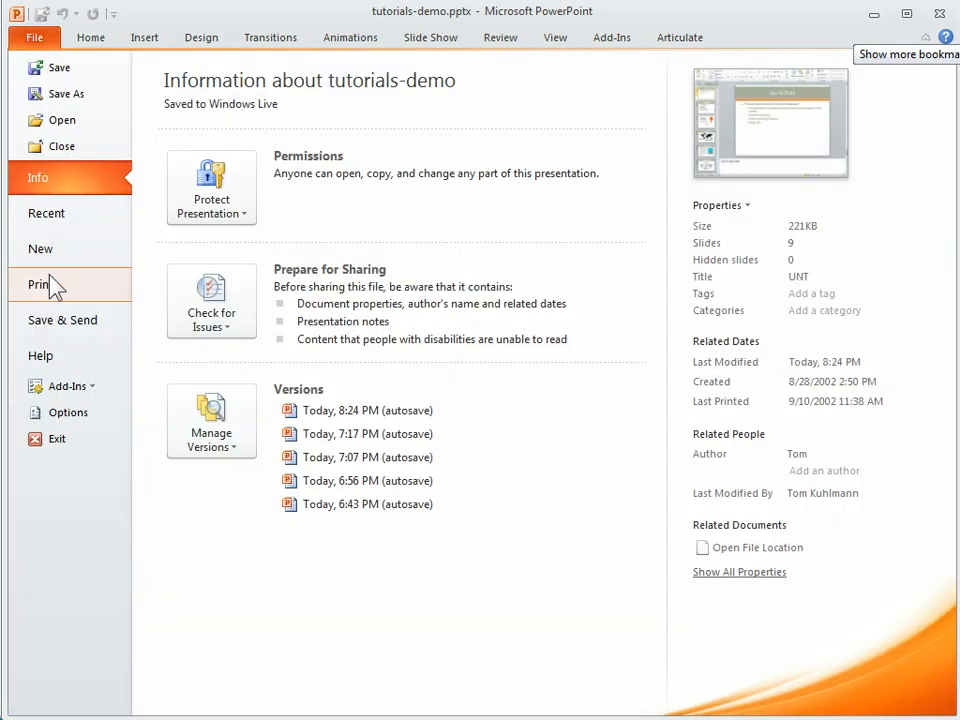
click(40, 284)
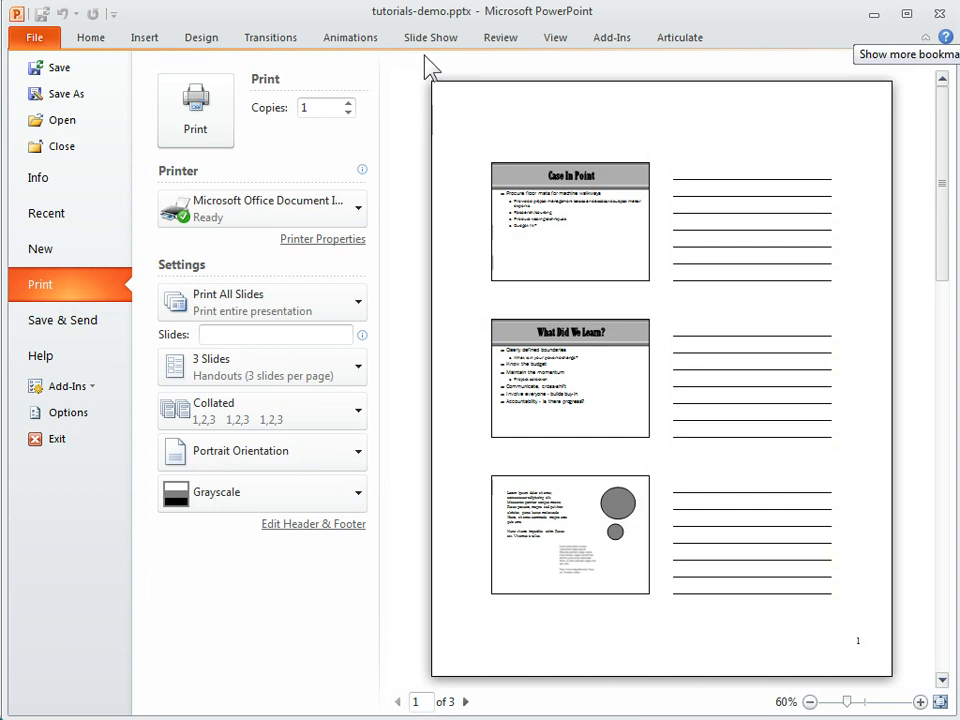
mouse_move(872, 644)
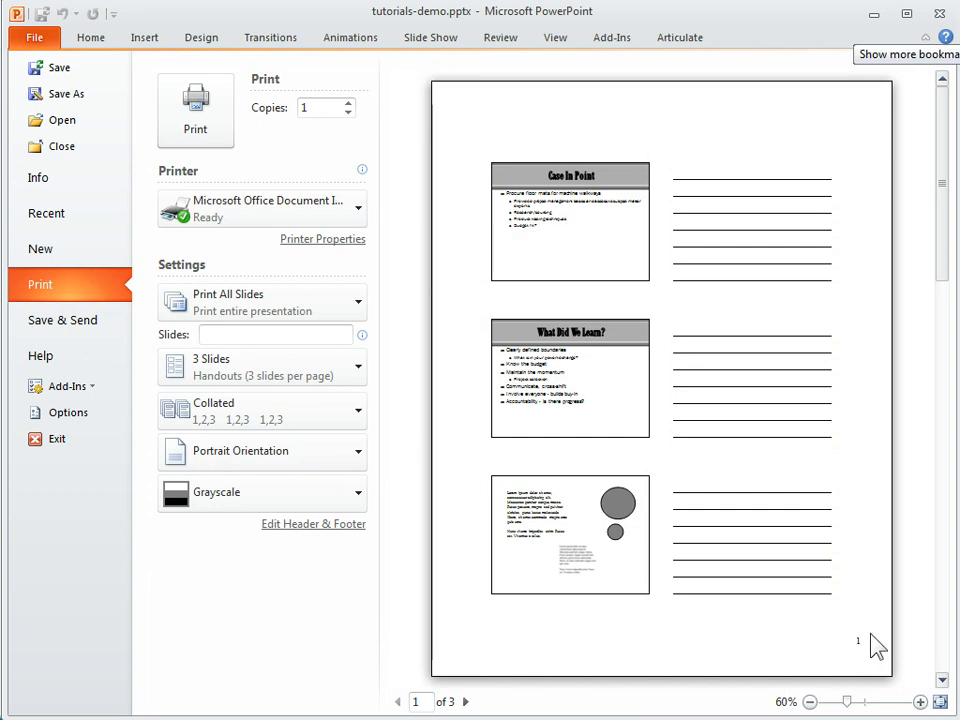
mouse_move(908, 316)
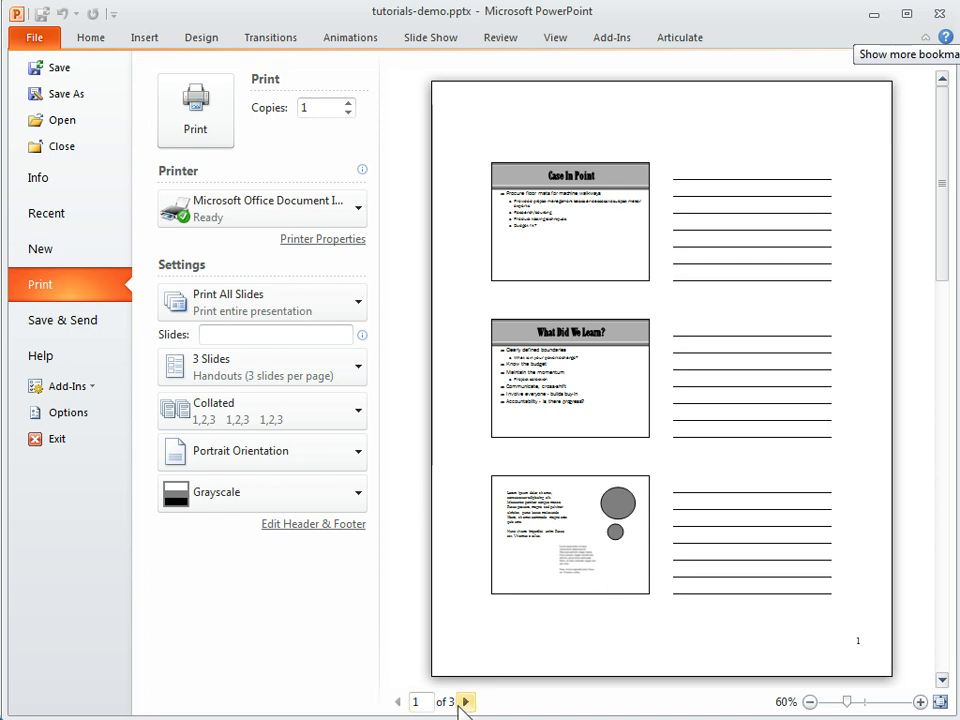
click(464, 700)
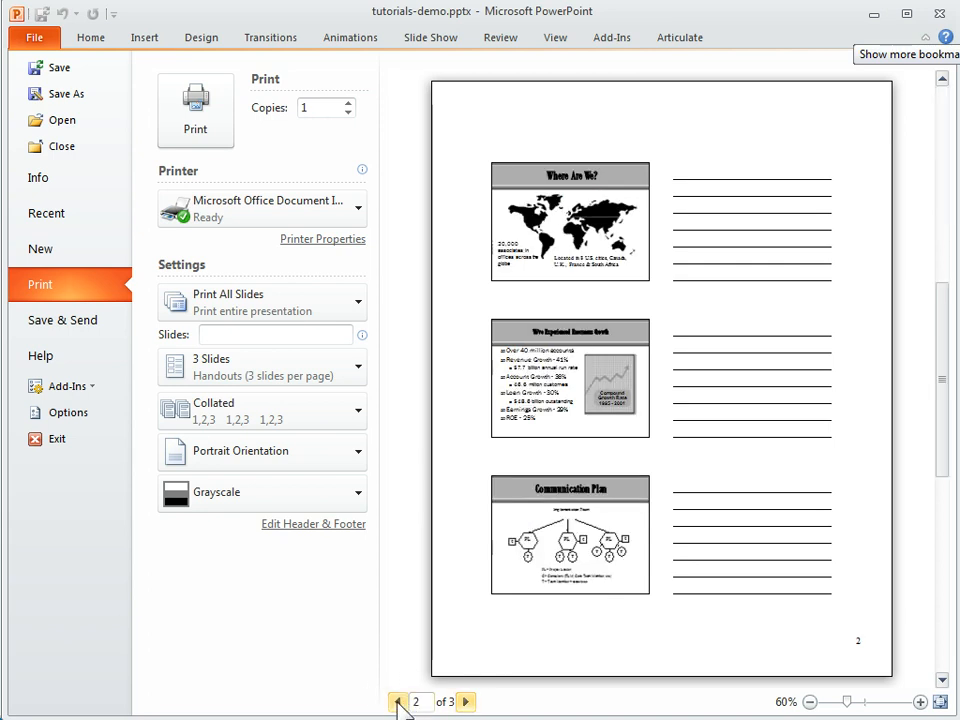
click(396, 700)
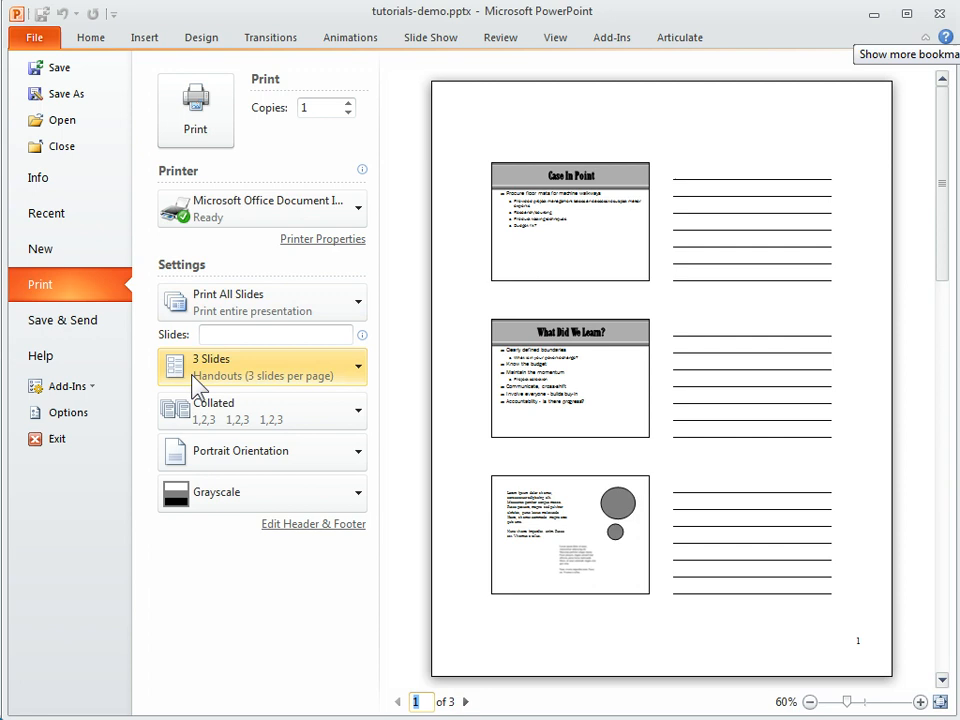
Step: Switch the layout to Full Page Slides, try Pure Black and White, then return to Grayscale
click(262, 366)
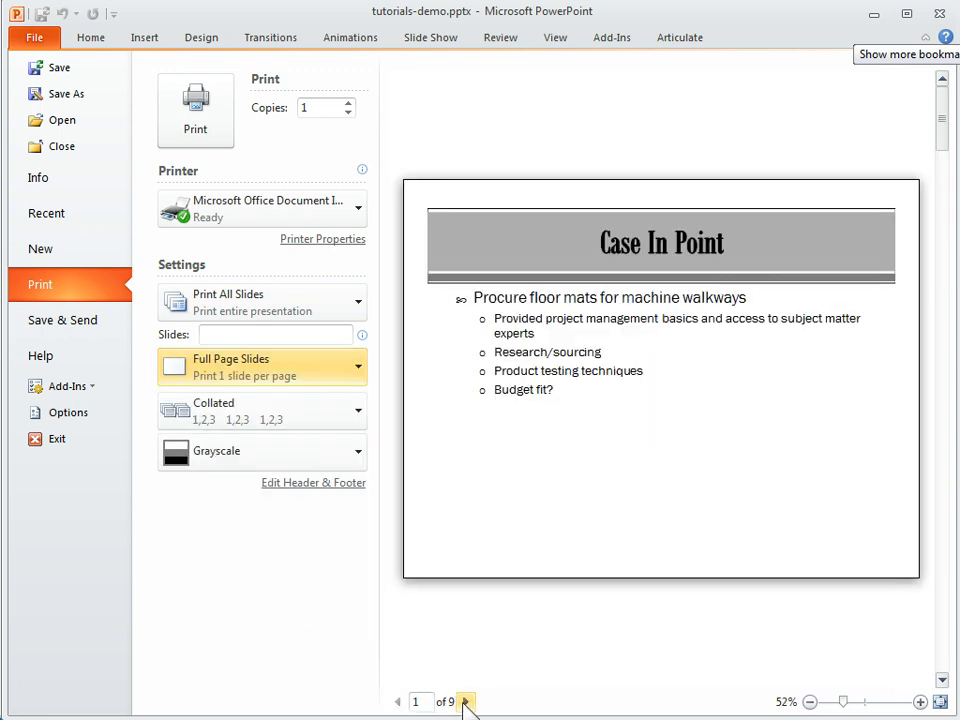
click(464, 700)
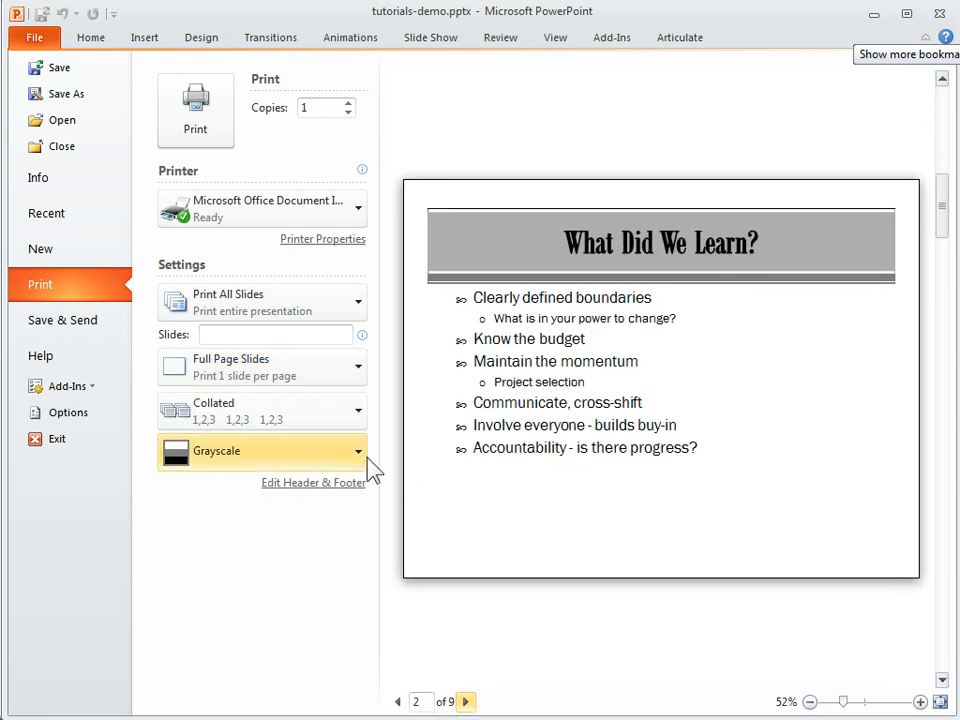
click(262, 452)
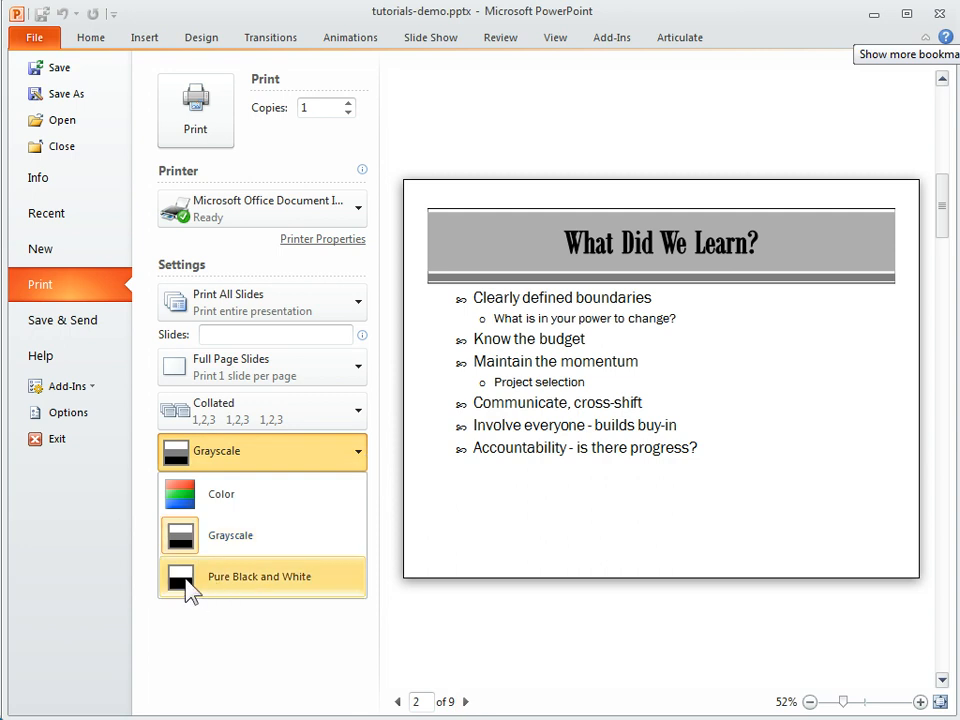
click(260, 576)
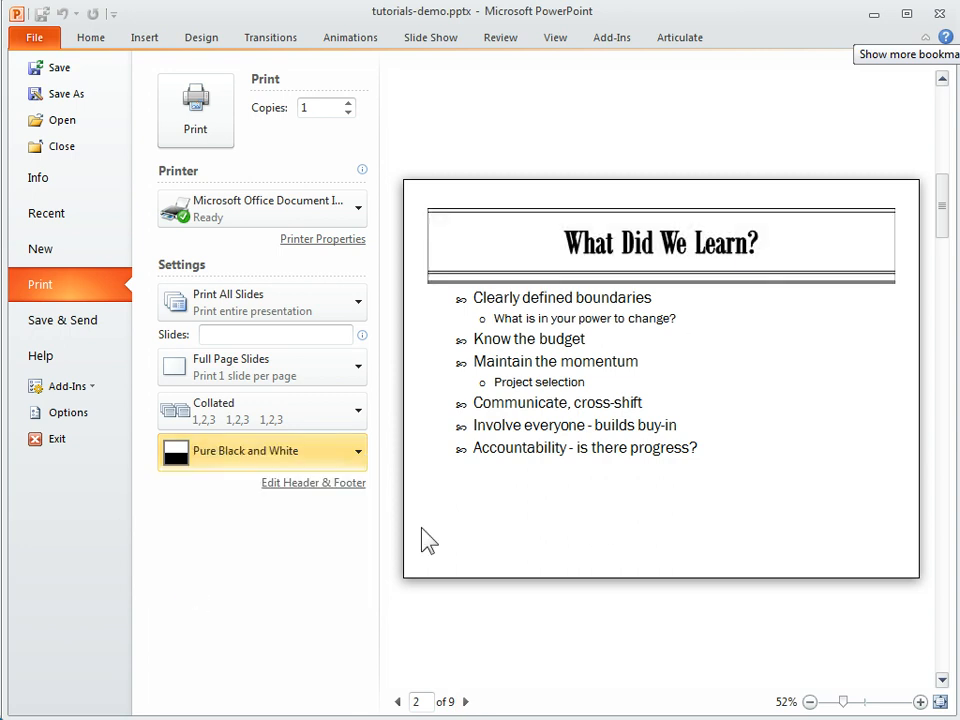
click(262, 452)
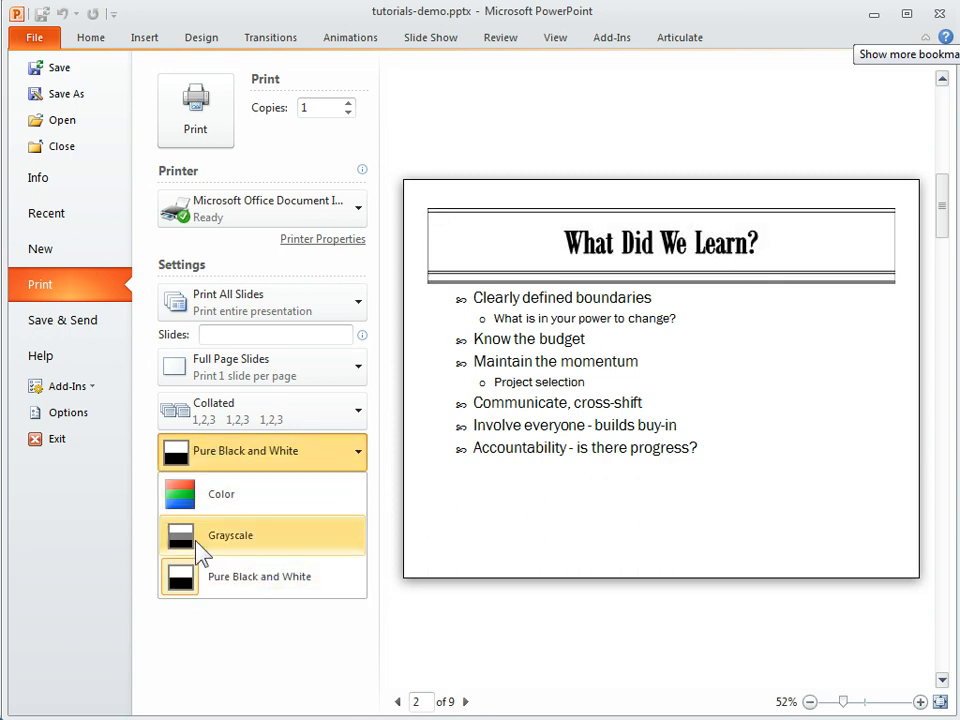
click(230, 536)
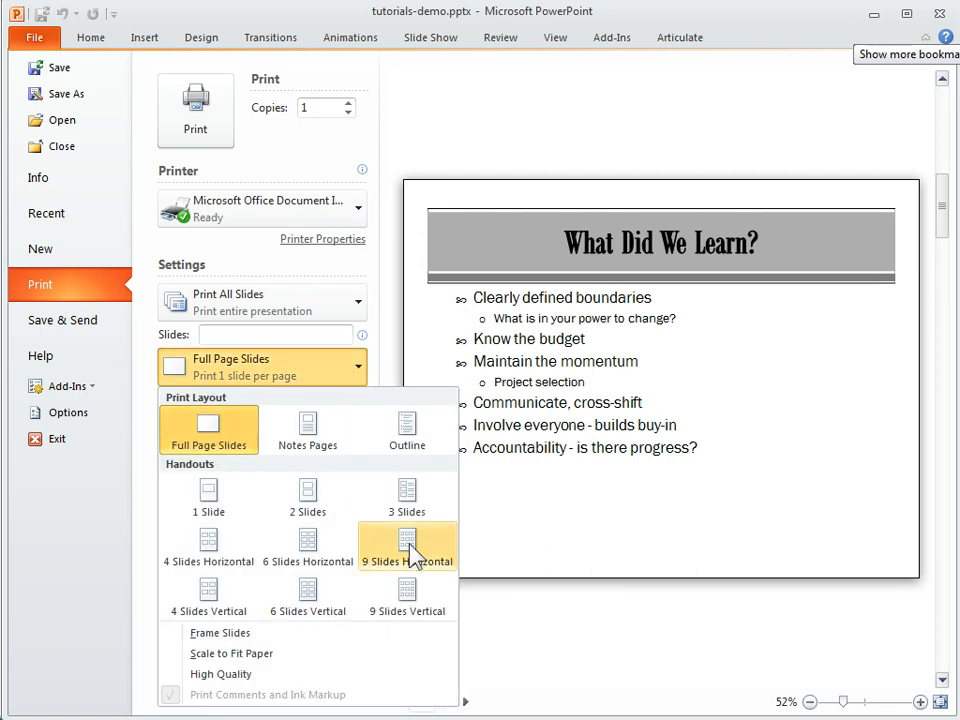
Step: Set the layout to 9 Slides Vertical and the page orientation to Landscape
click(406, 596)
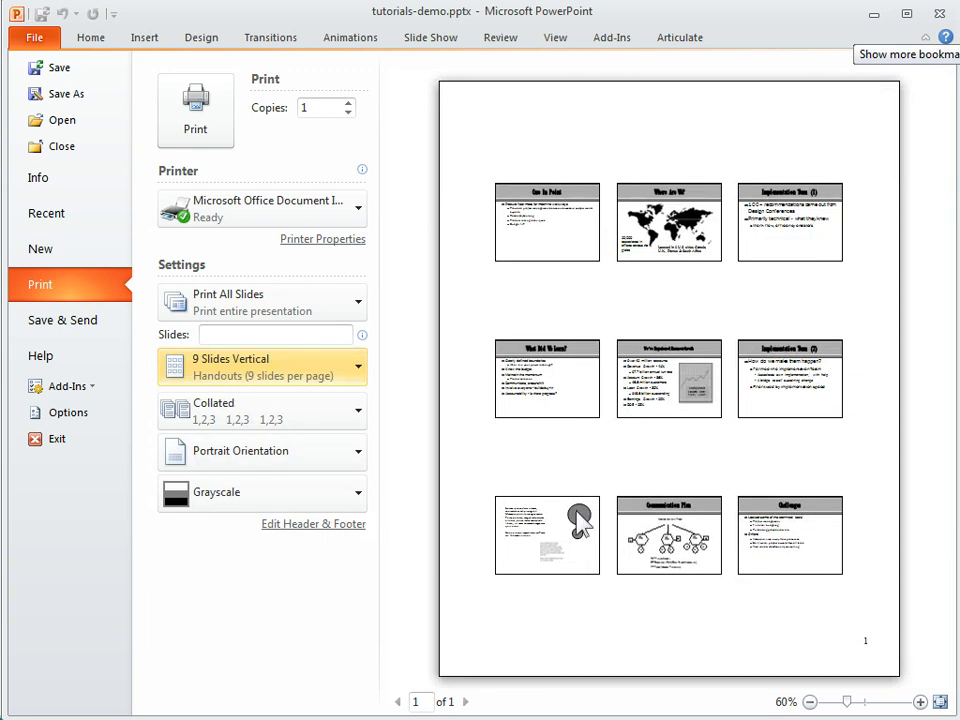
click(262, 452)
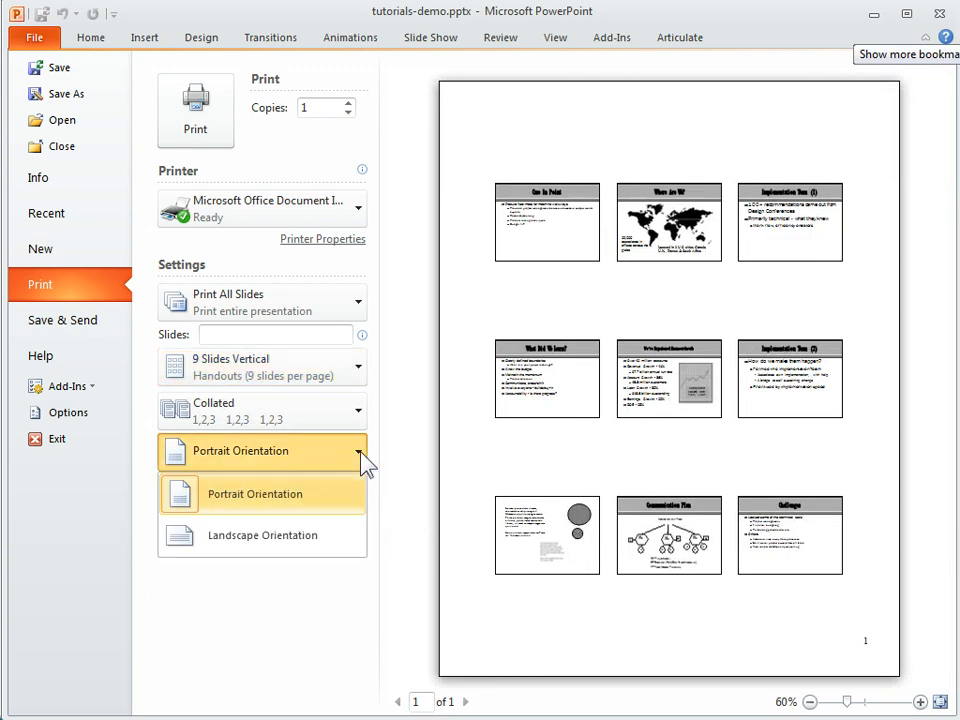
click(262, 536)
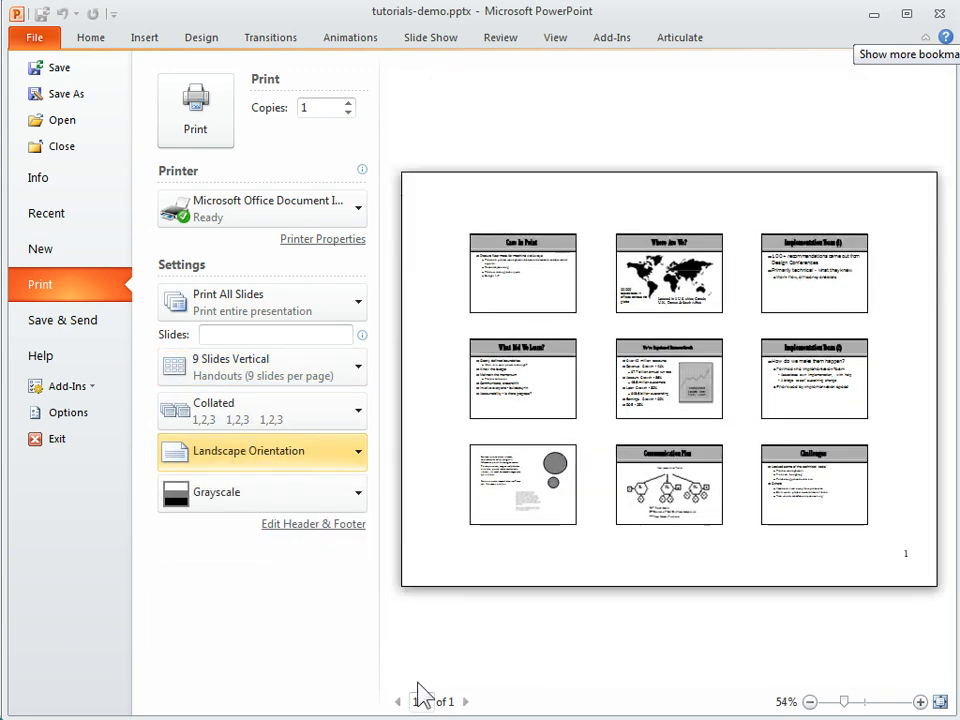